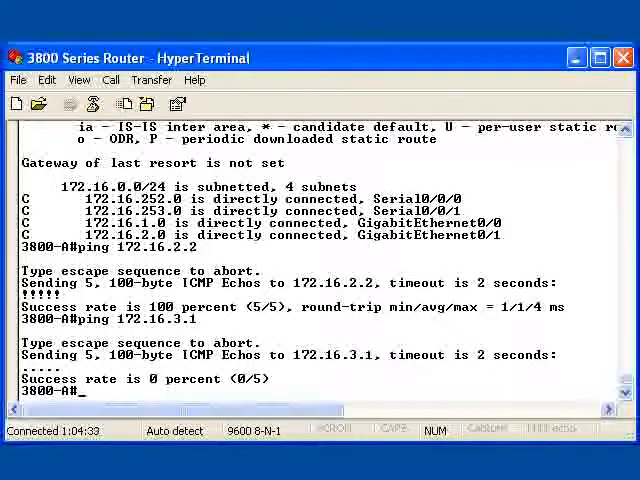
pyautogui.write('conf')
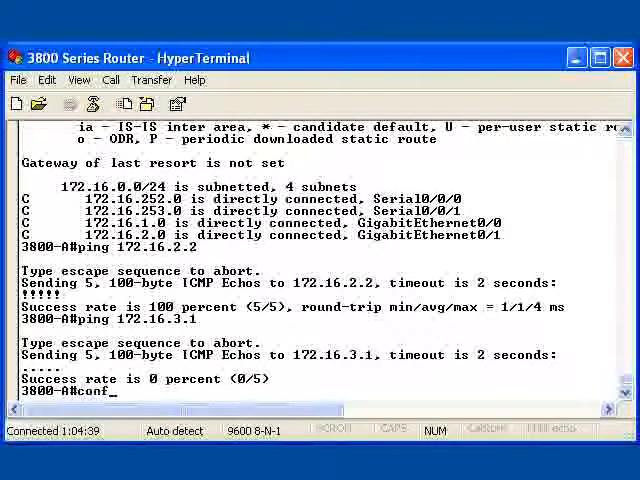
pyautogui.write('t')
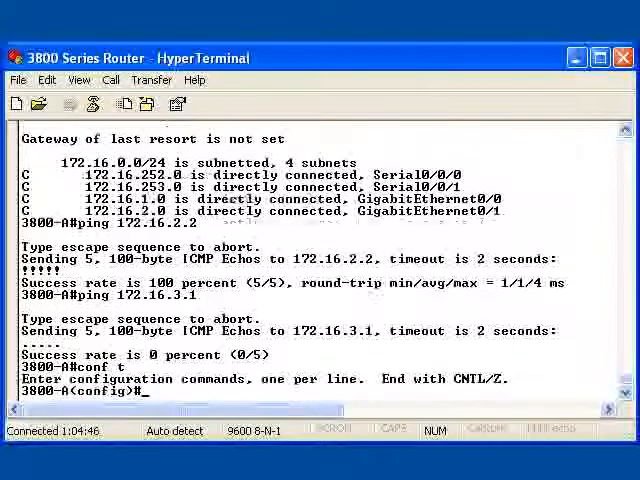
pyautogui.write('ip ro')
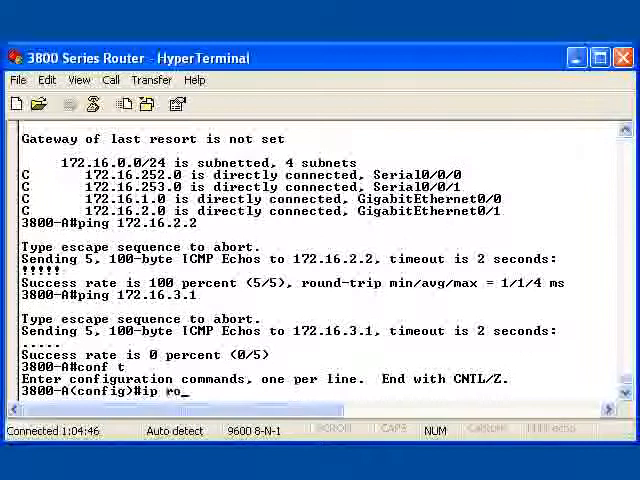
pyautogui.write('uting')
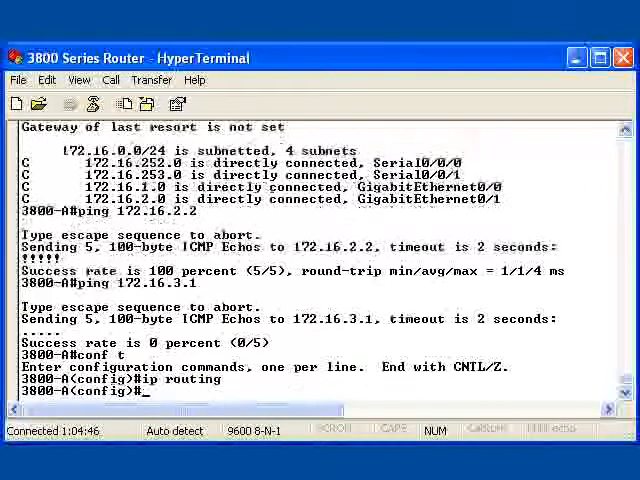
pyautogui.write('exit')
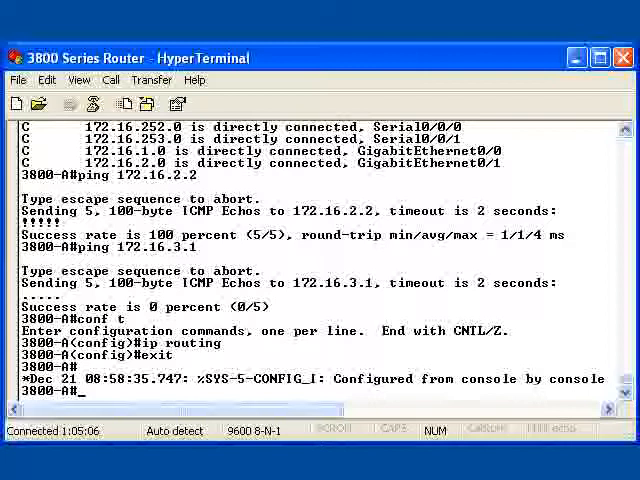
pyautogui.write('sh ip')
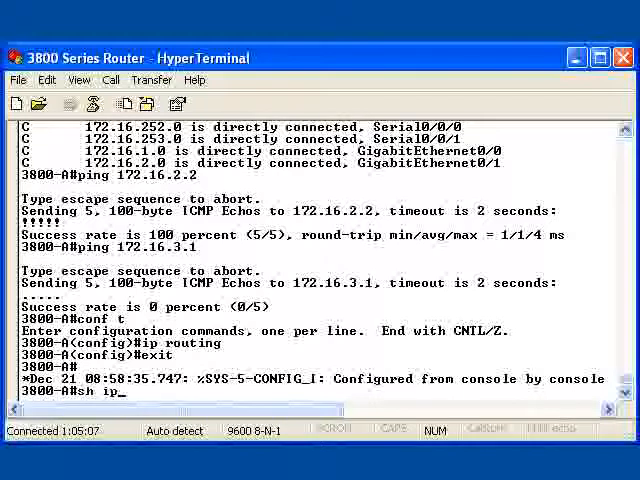
pyautogui.write('route')
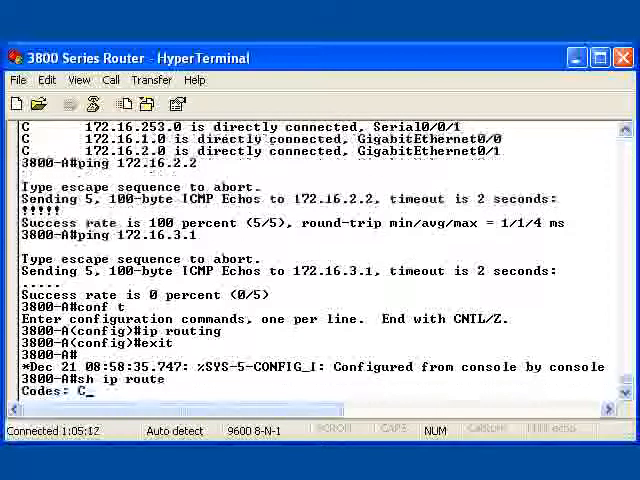
pyautogui.write('conf t')
pyautogui.write('ip route')
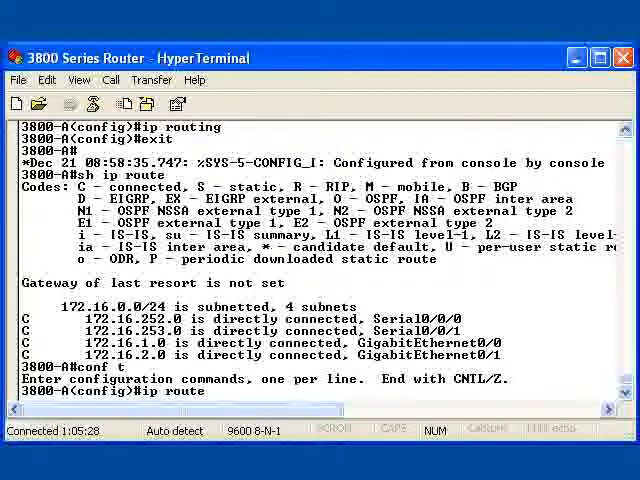
pyautogui.write('172.16.3.')
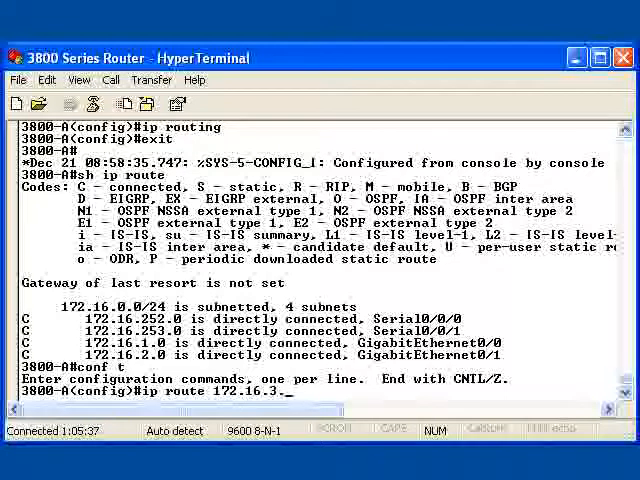
pyautogui.write('0 255')
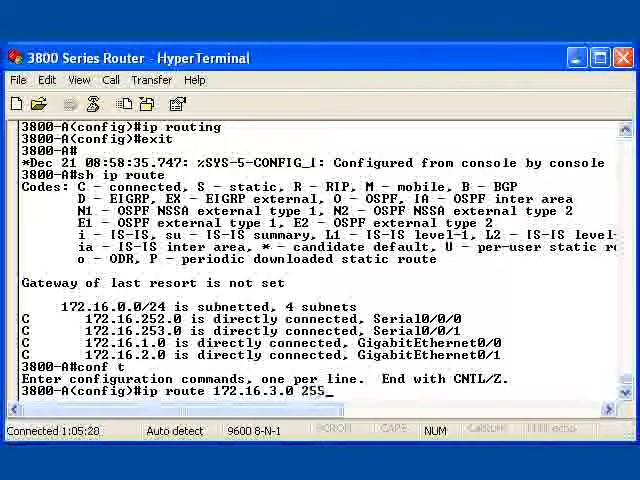
pyautogui.write('255.')
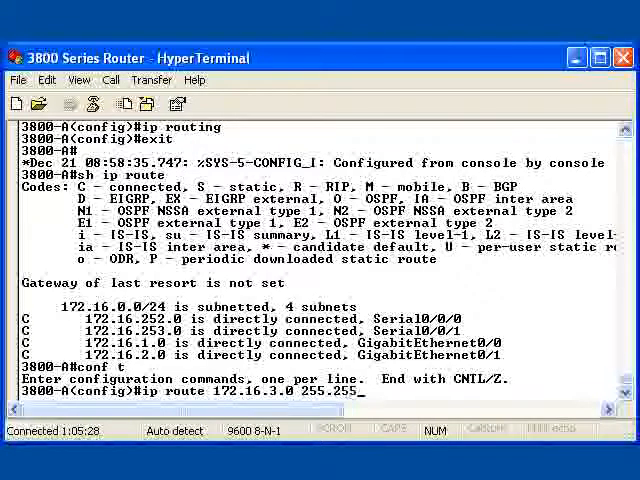
pyautogui.write('255.0 172.16')
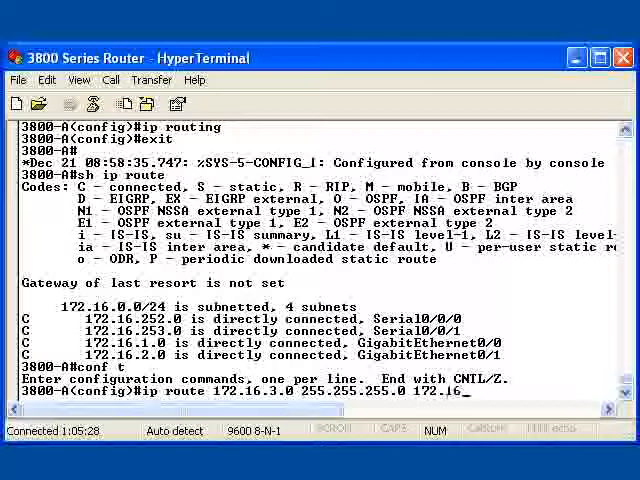
pyautogui.write('2.2')
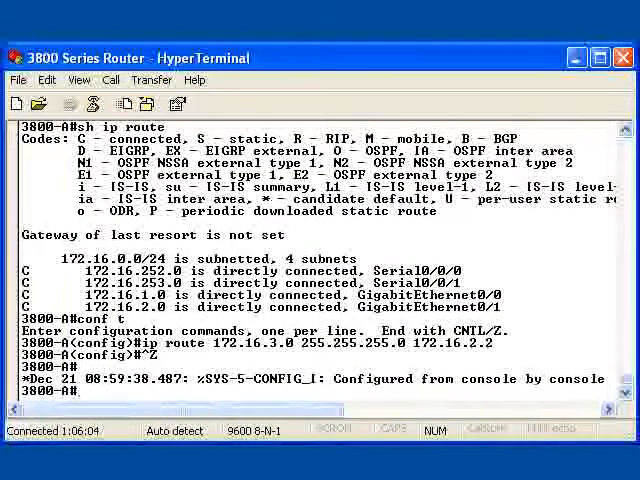
pyautogui.write('sh ip rou')
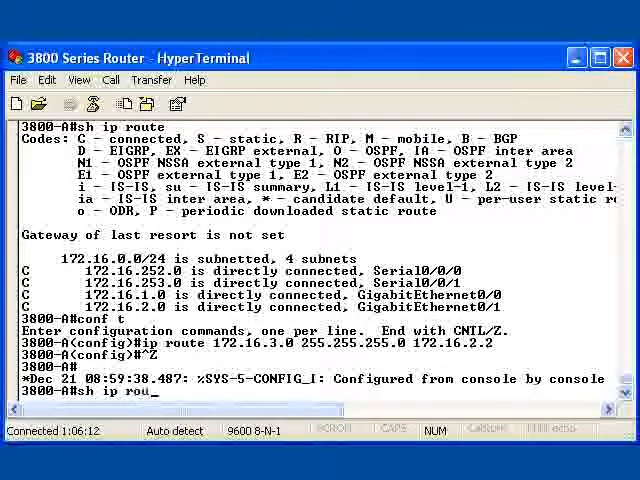
pyautogui.write('te')
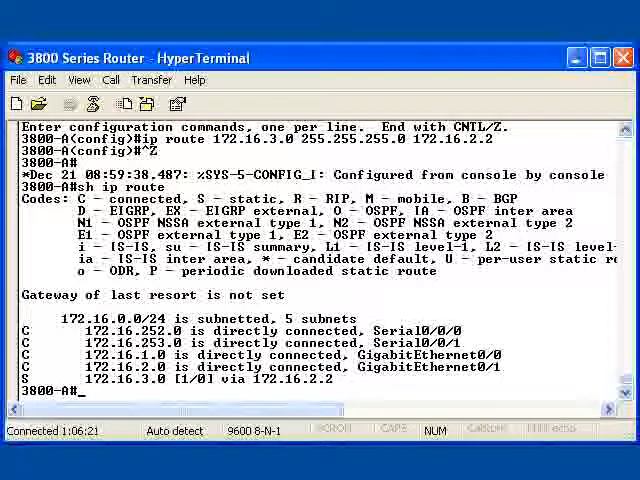
pyautogui.write('p')
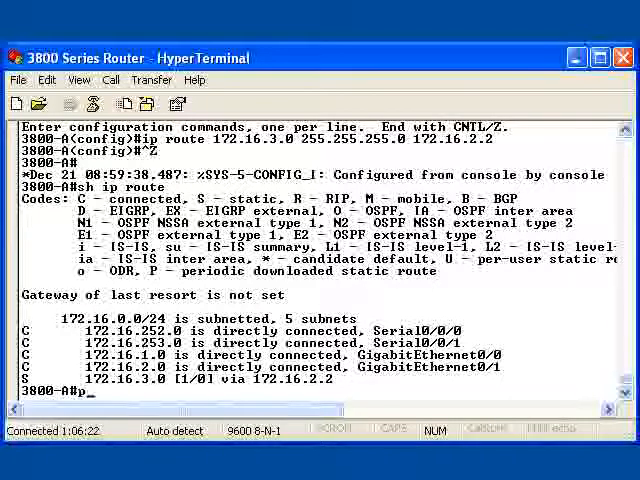
pyautogui.write('ping 17')
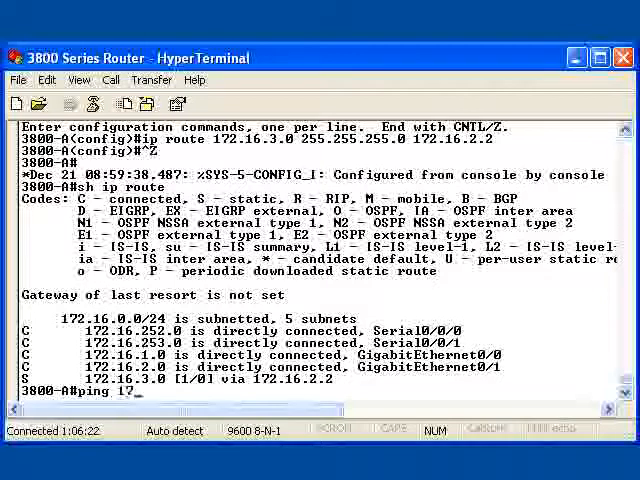